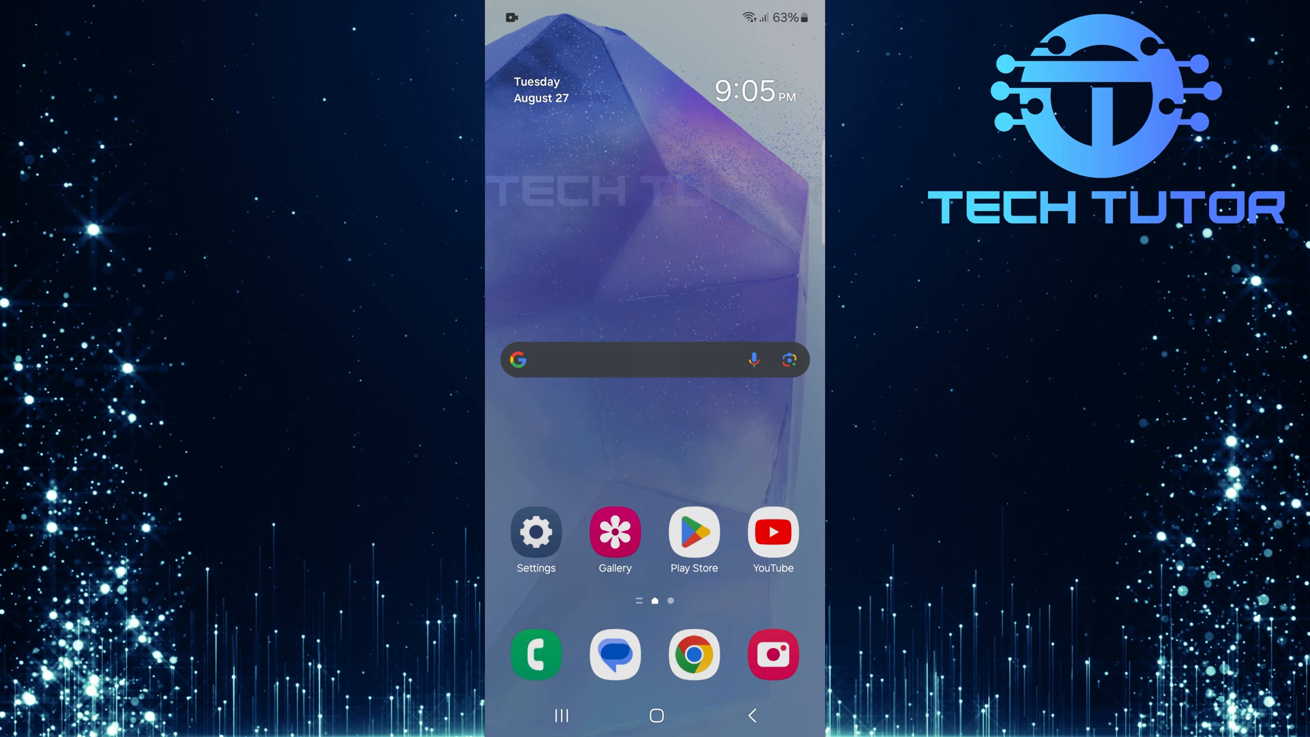
- Launch Play Store, switch to the Search tab, and activate the search field
left_click(693, 531)
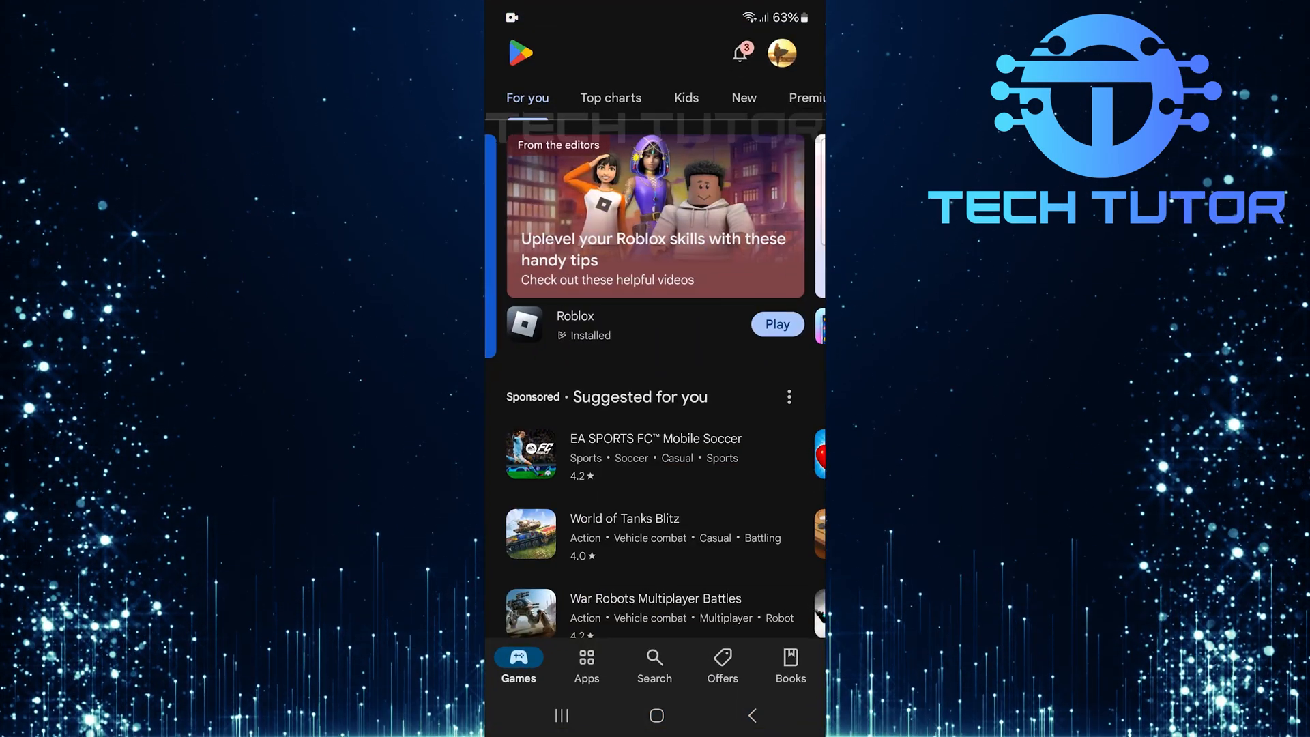
left_click(654, 664)
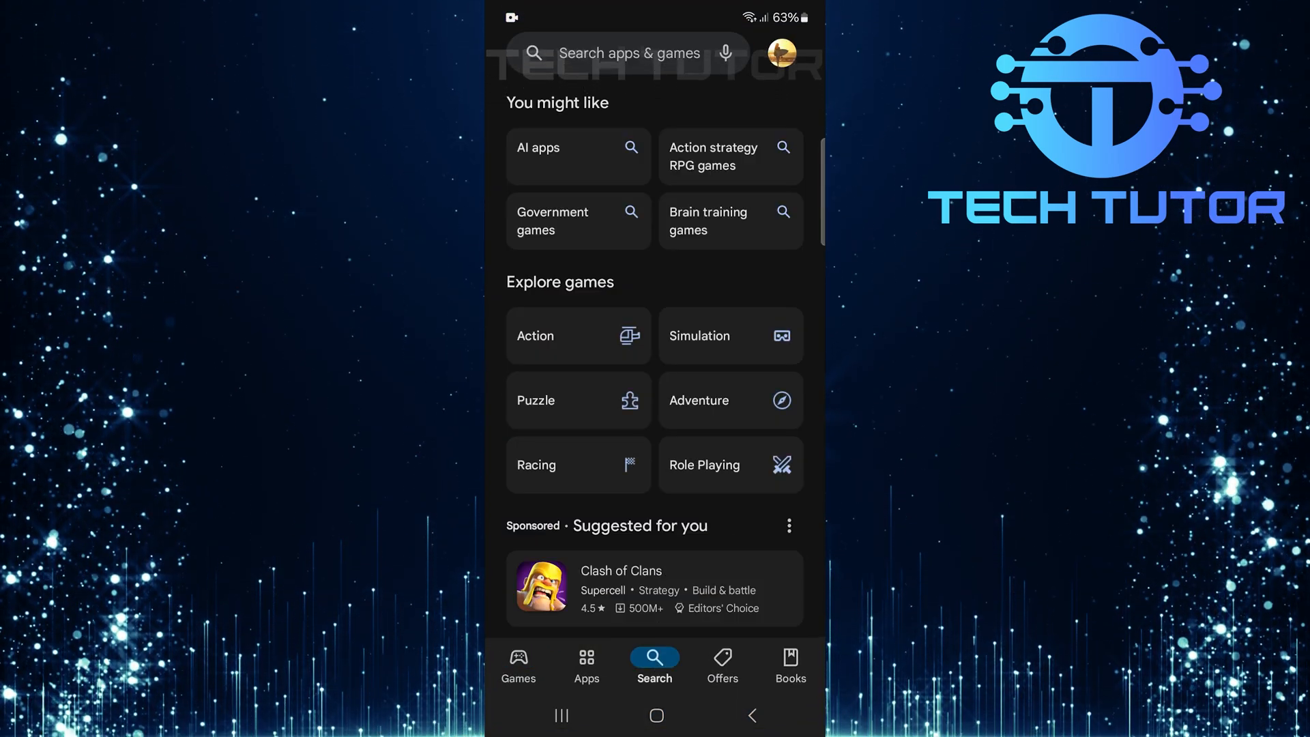
left_click(629, 52)
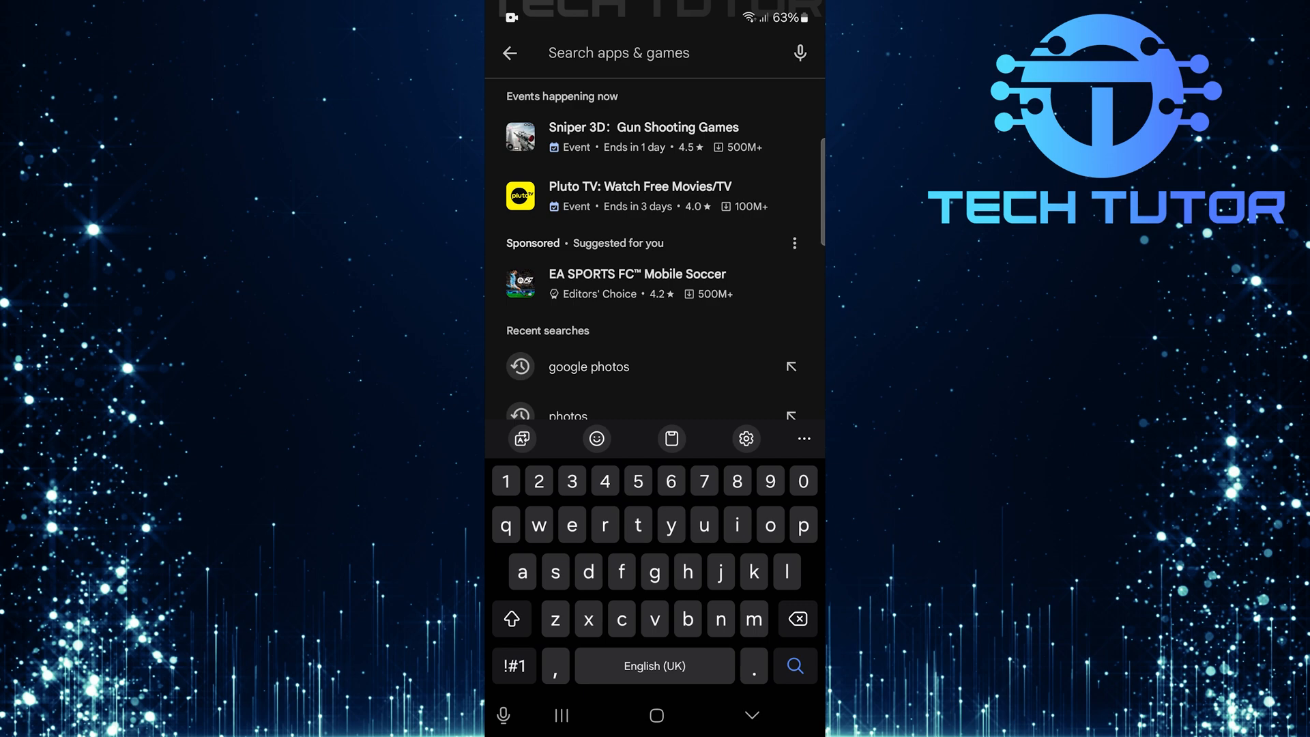
- Leave Play Store and bring up the installed-apps drawer
left_click(588, 366)
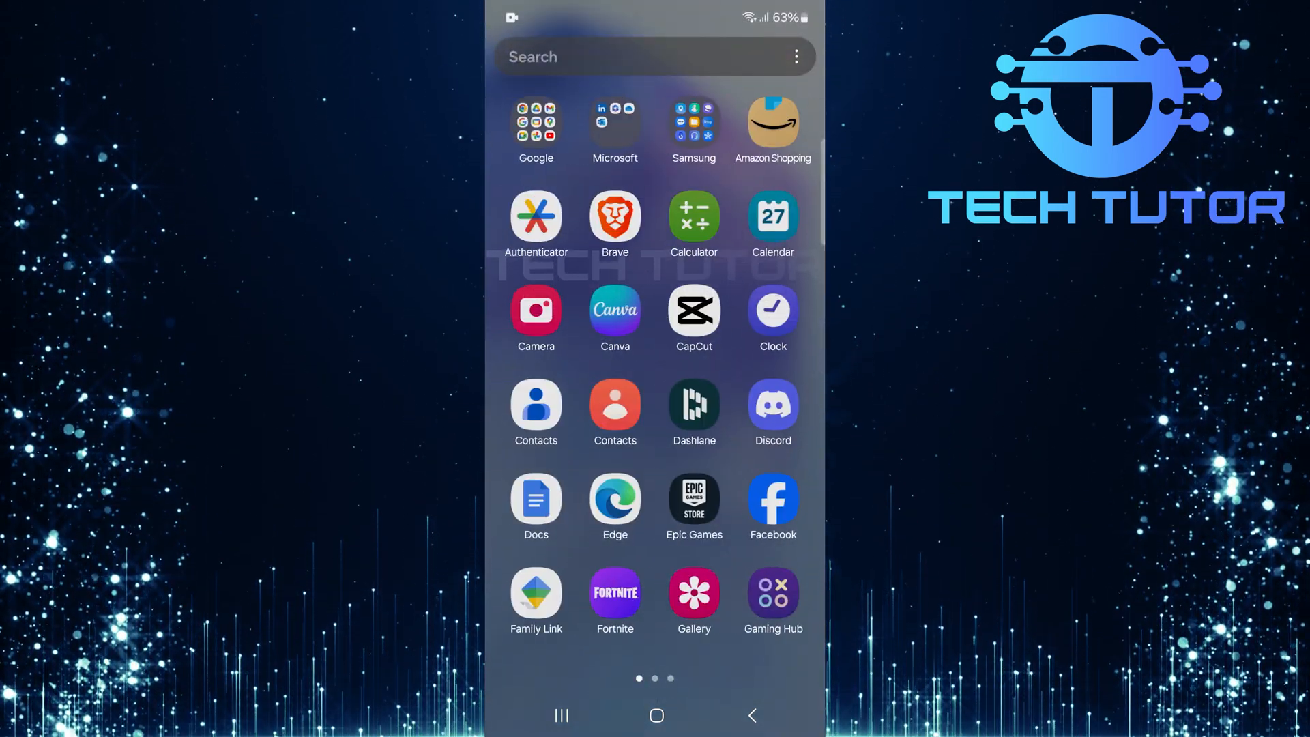
- Open the Google folder and use the Photos Screenshots shortcut
left_click(535, 119)
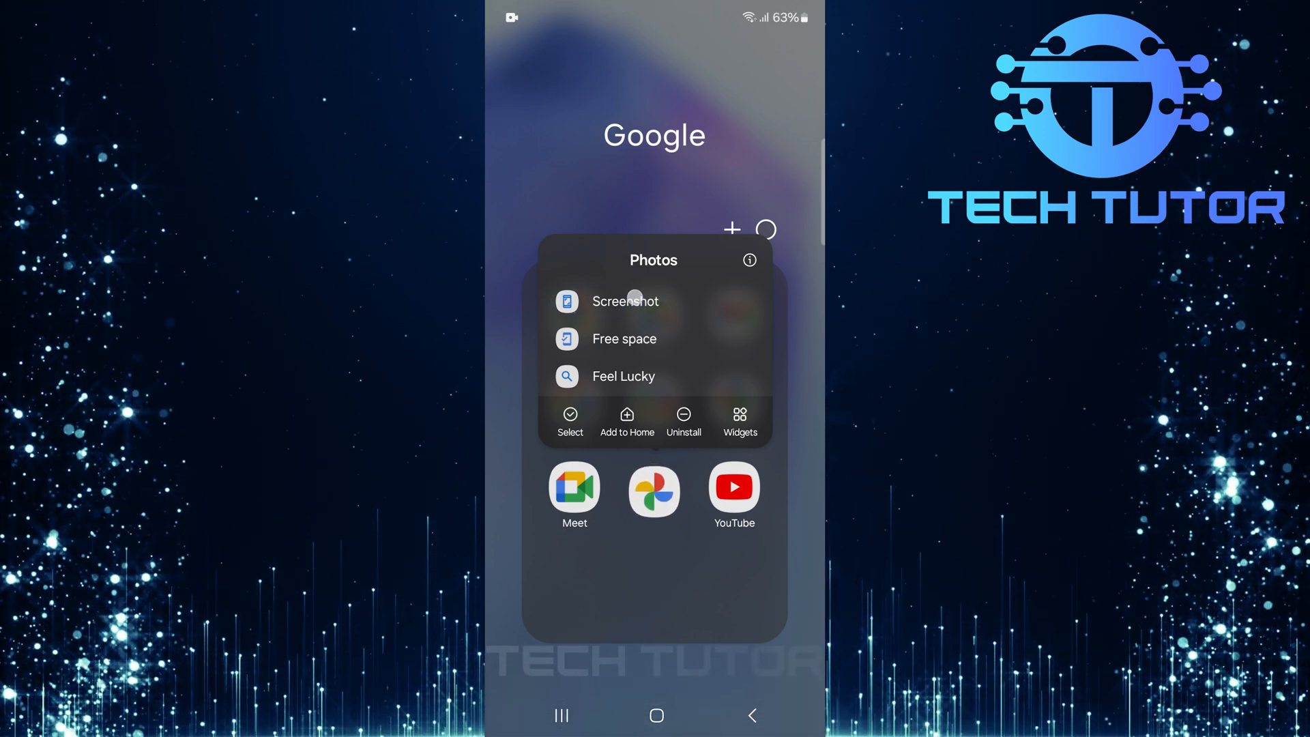
left_click(625, 301)
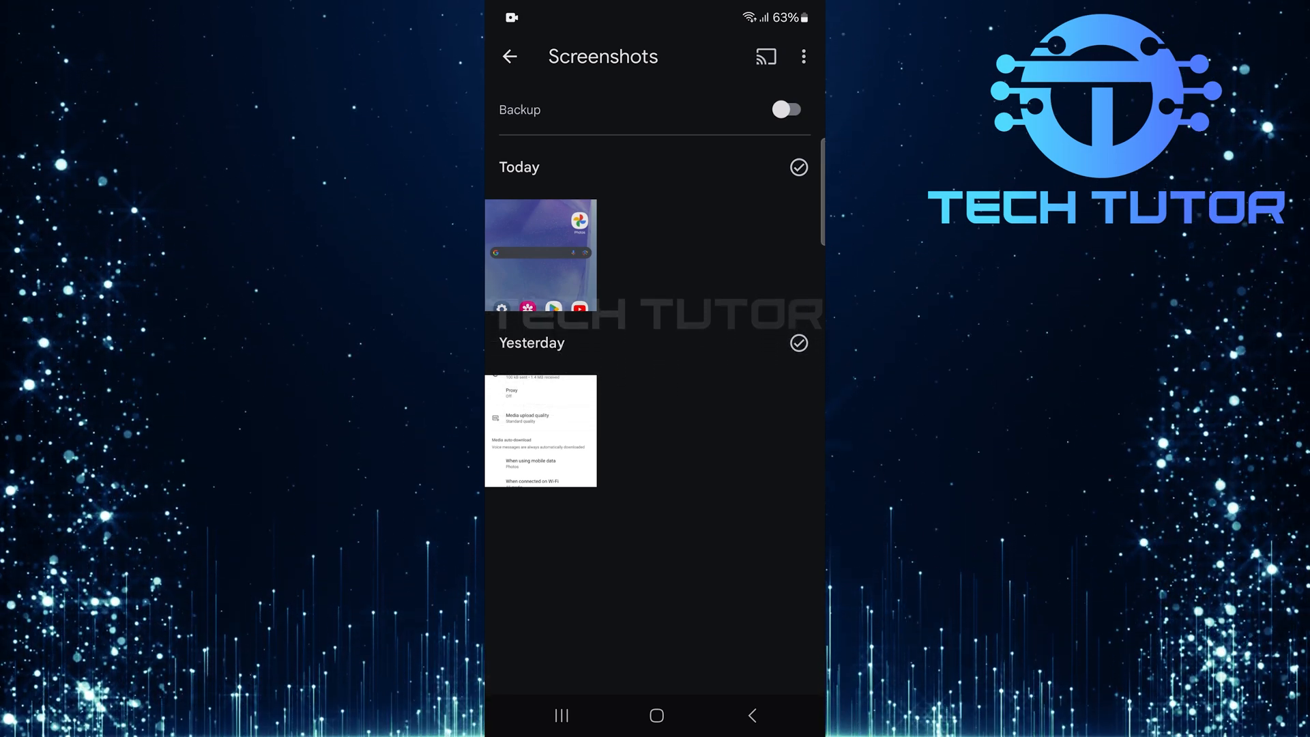
- Tap today's home-screen screenshot thumbnail to view it full-size
left_click(540, 250)
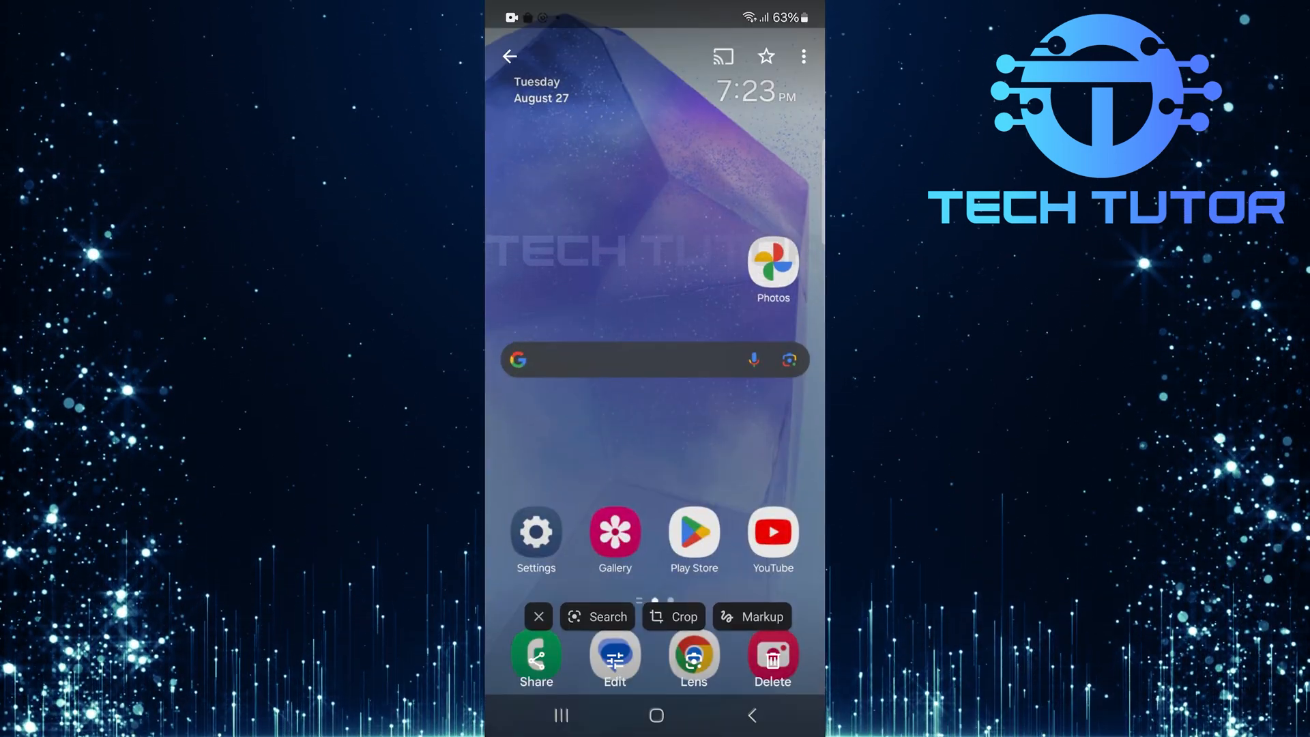